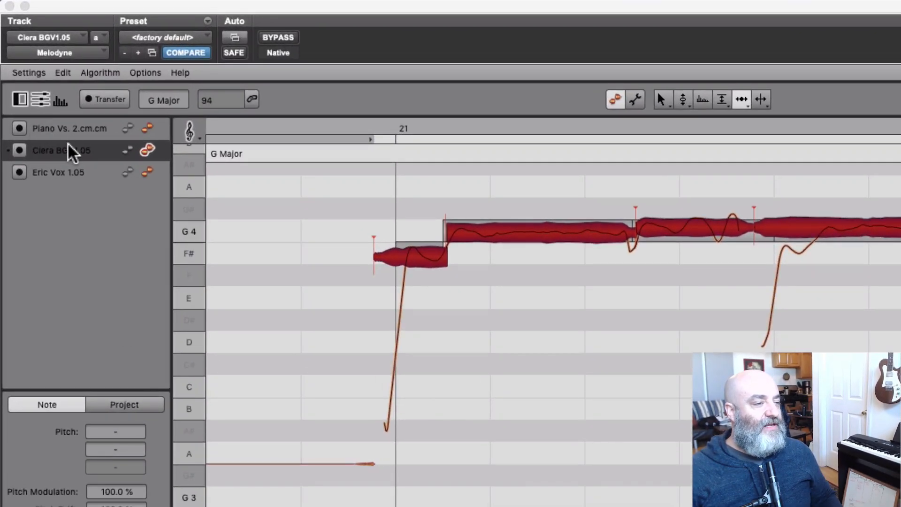
mouse_move(143, 161)
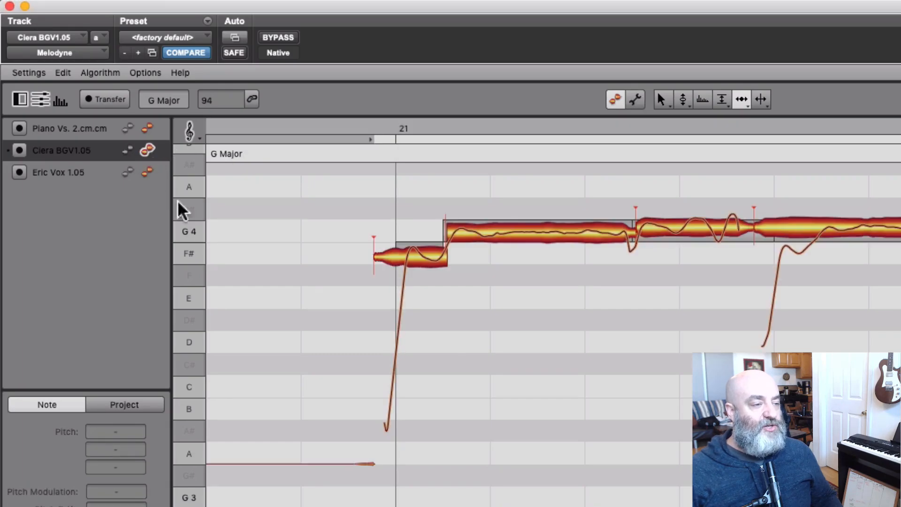
Step: Select the Eric Vox track so its lead notes appear beneath Ciera's harmony
click(414, 256)
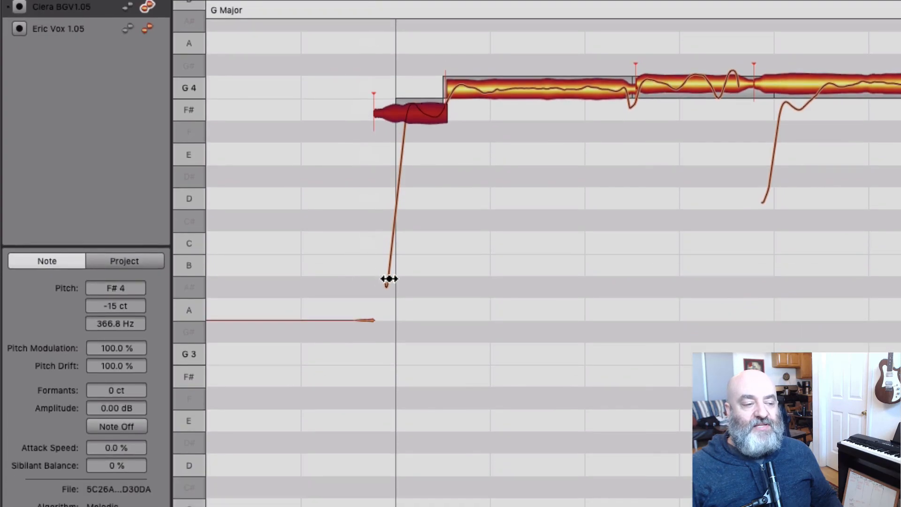
drag(390, 279, 399, 159)
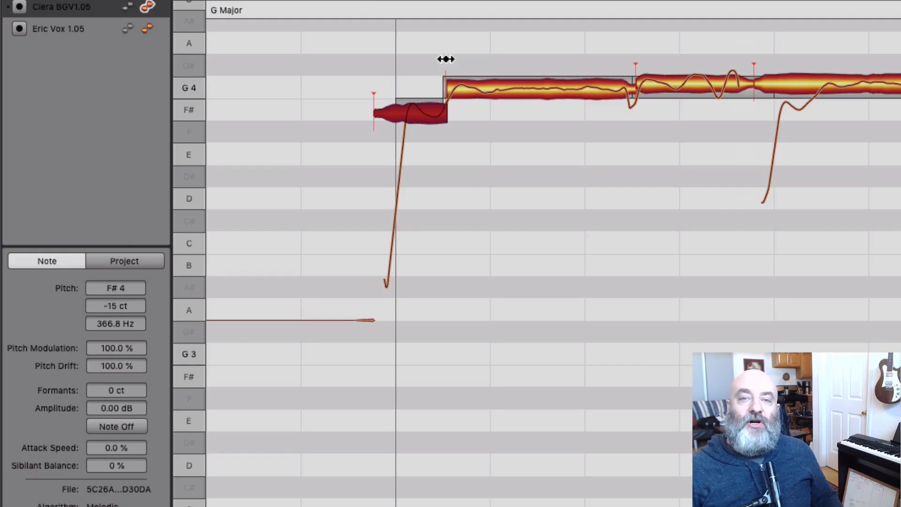
mouse_move(275, 64)
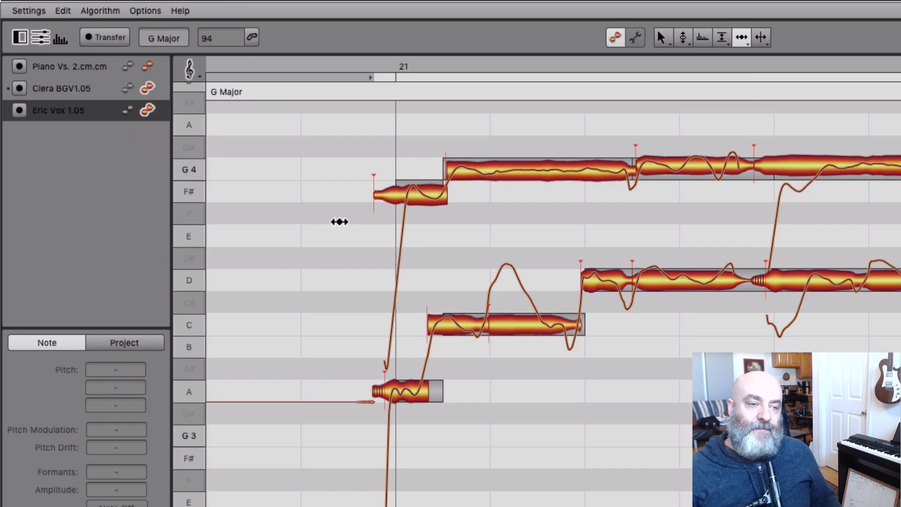
mouse_move(369, 235)
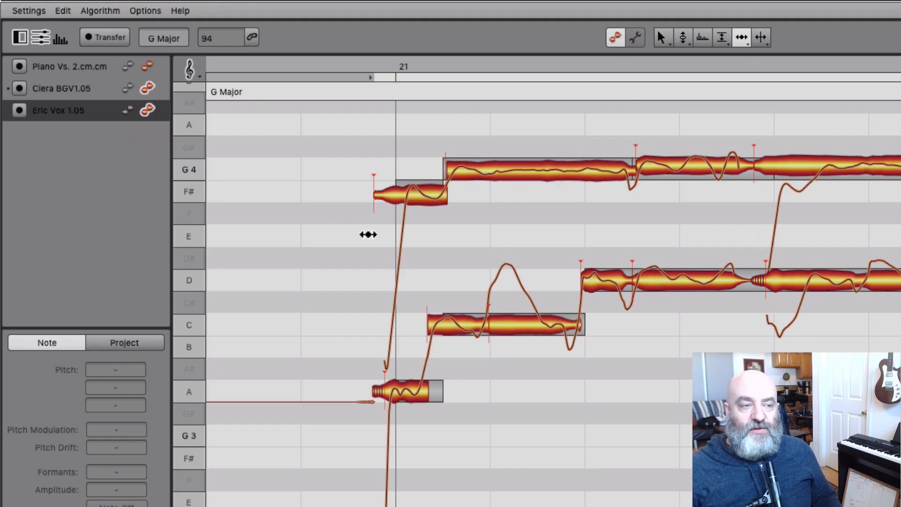
mouse_move(815, 221)
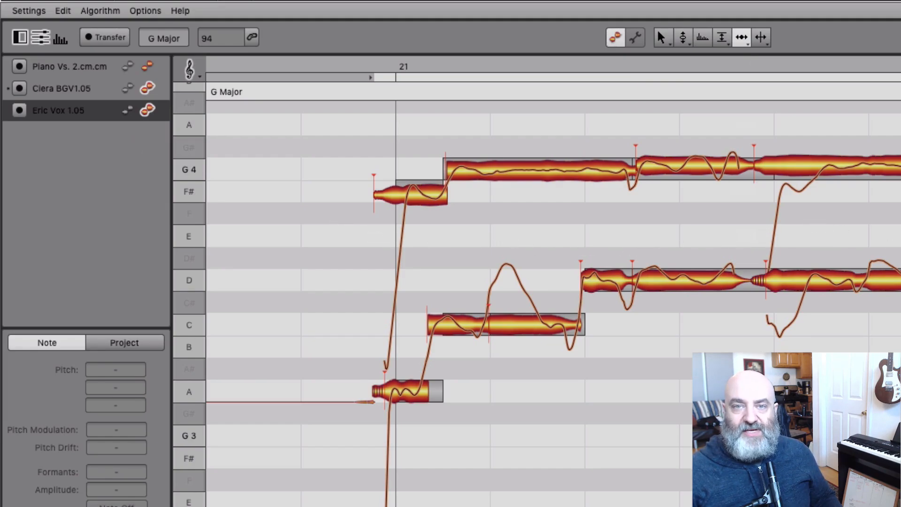
mouse_move(144, 144)
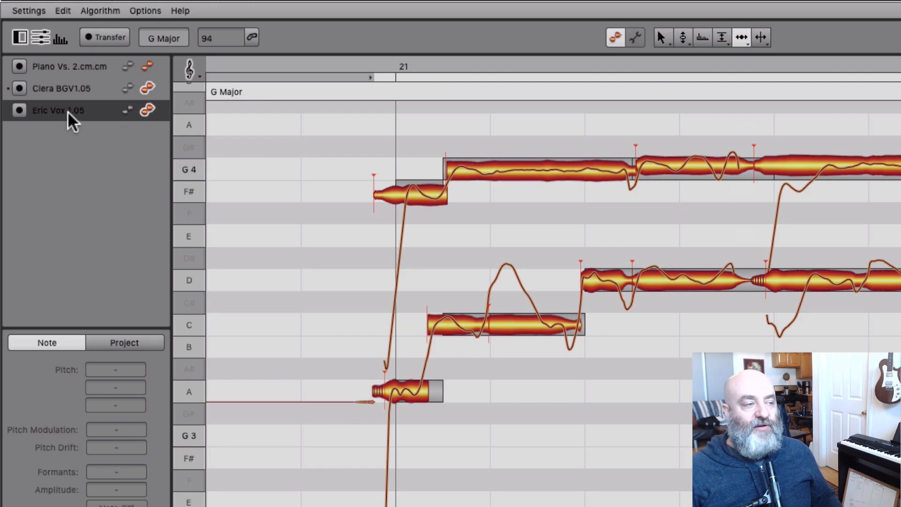
Step: Toggle the edit icons so Eric Vox is reference-only and Ciera BGV stays editable
click(127, 110)
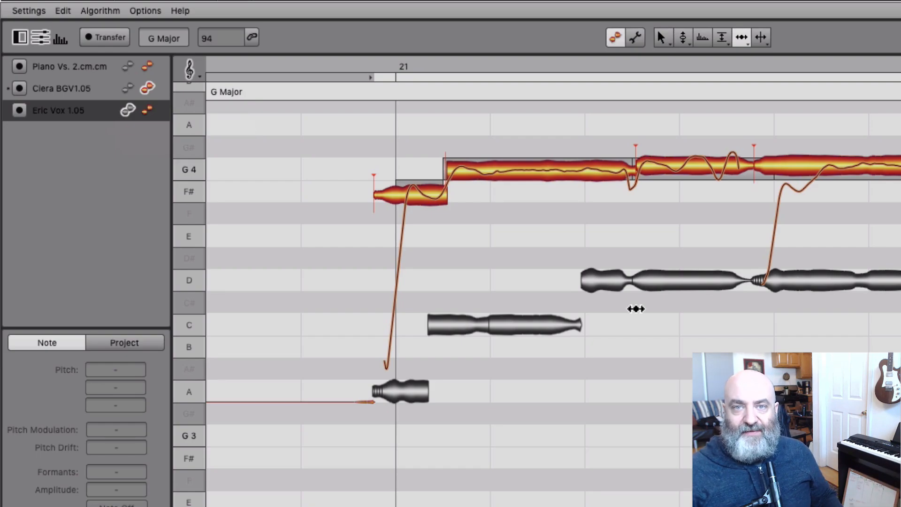
mouse_move(148, 233)
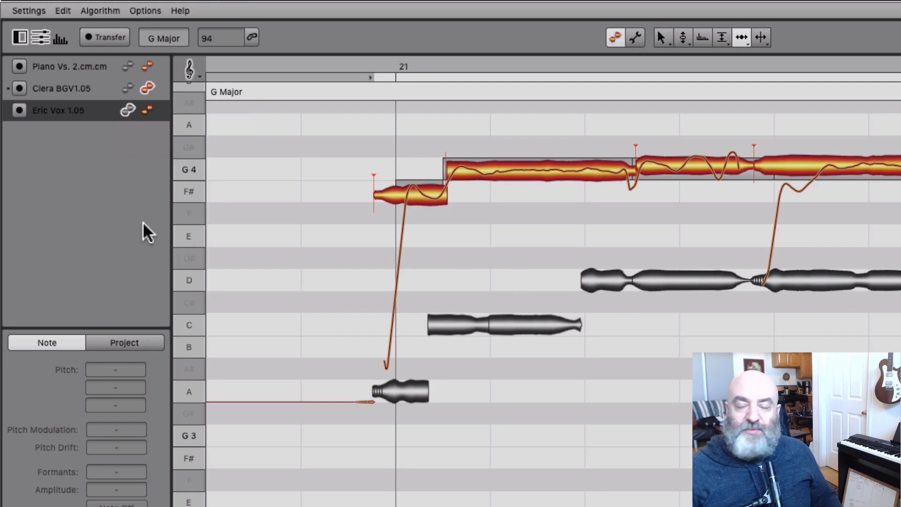
mouse_move(81, 139)
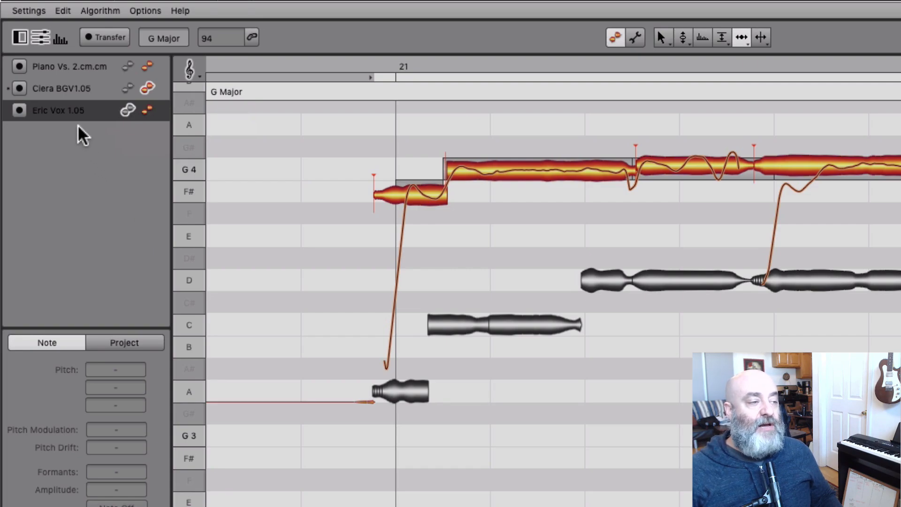
mouse_move(153, 120)
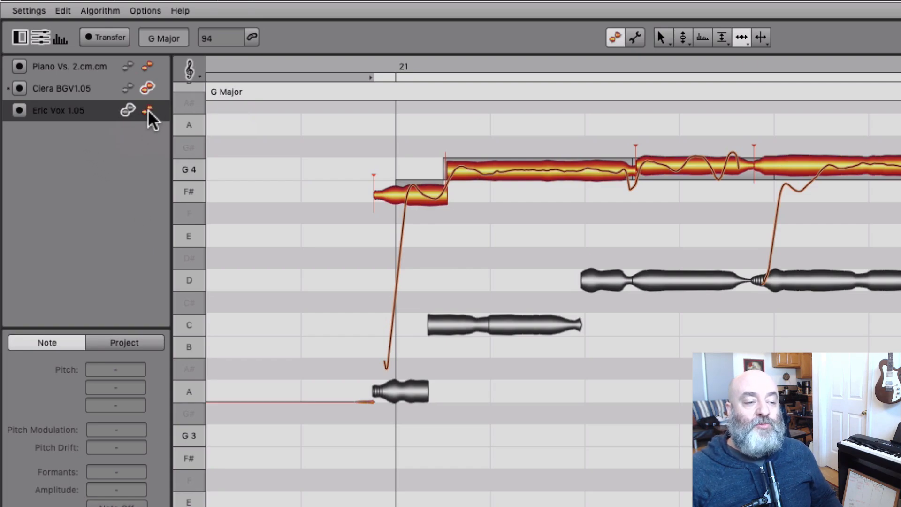
click(148, 110)
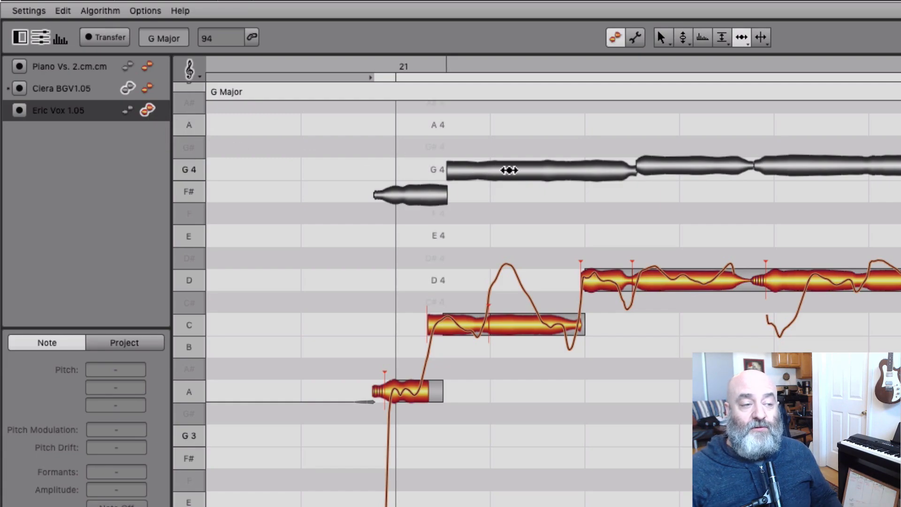
click(61, 88)
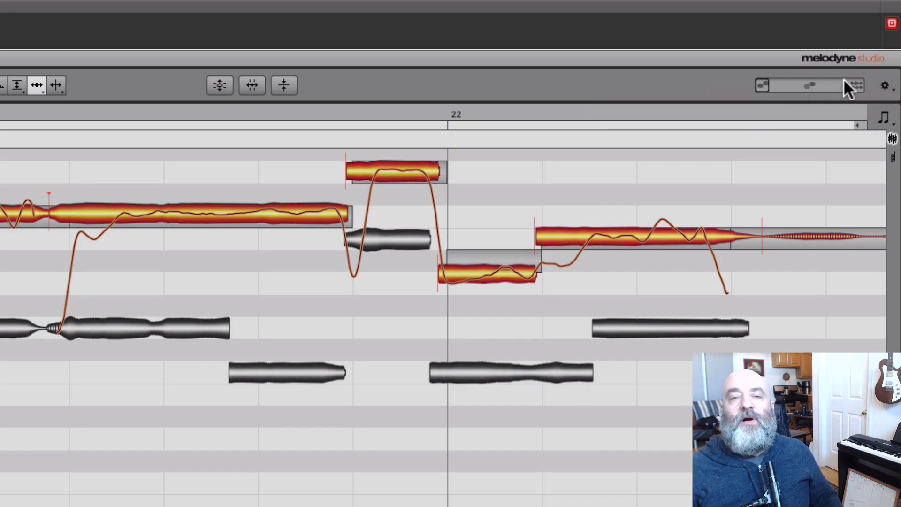
mouse_move(763, 85)
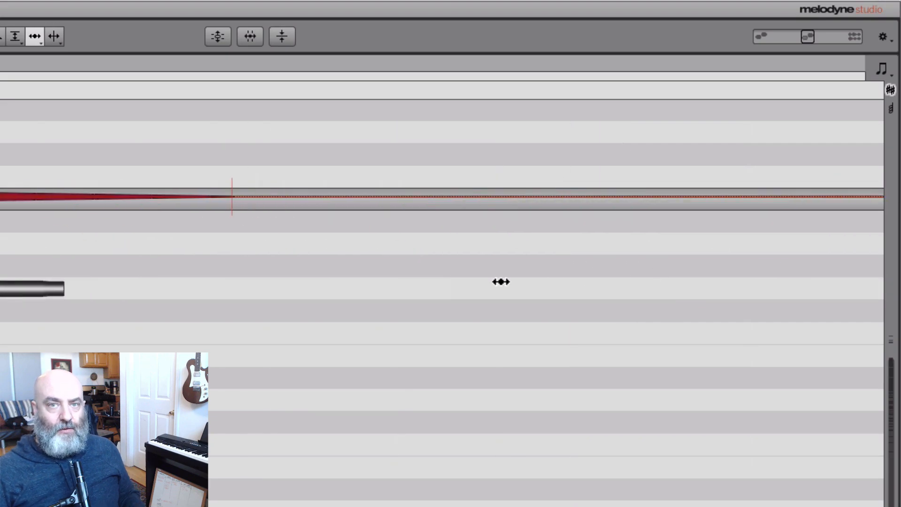
mouse_move(253, 272)
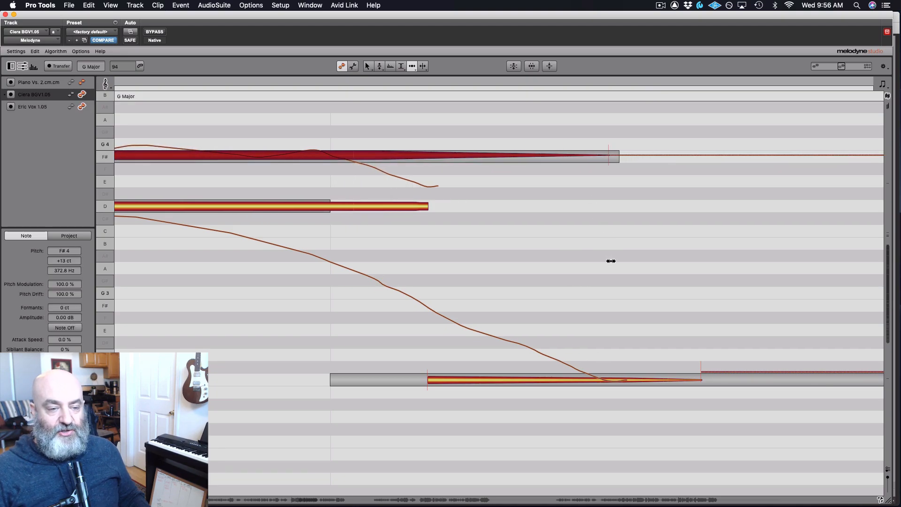
Step: Drag the held F#4 note's end to match the lead vocal's cutoff
drag(618, 155, 773, 155)
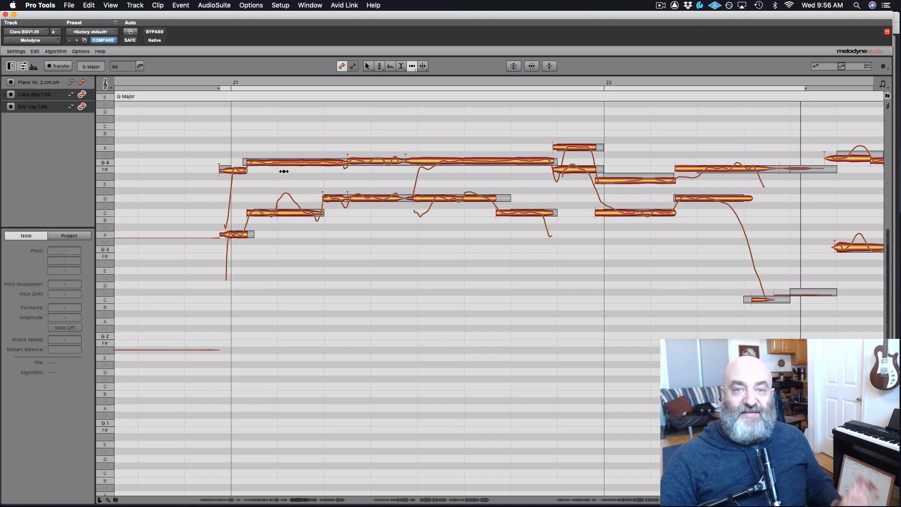
mouse_move(217, 143)
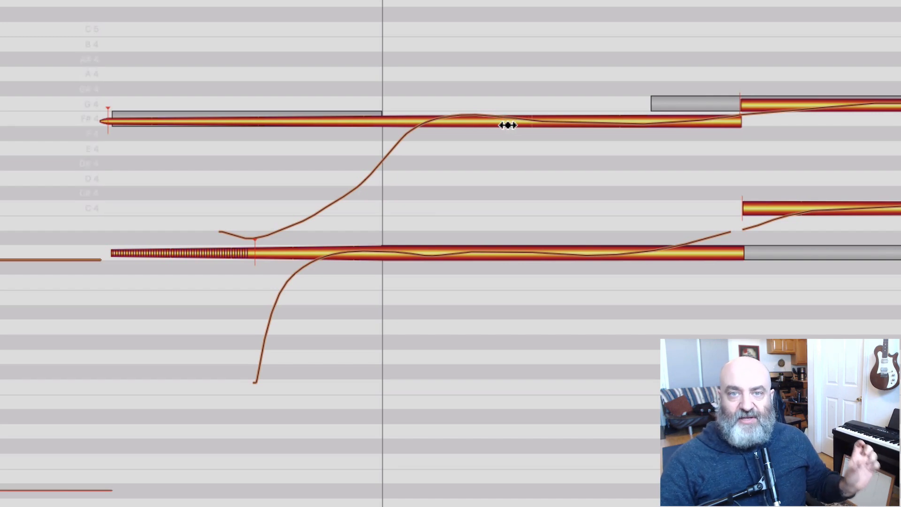
Step: Bring up the editing tool menu over the held F#4 note
right_click(508, 126)
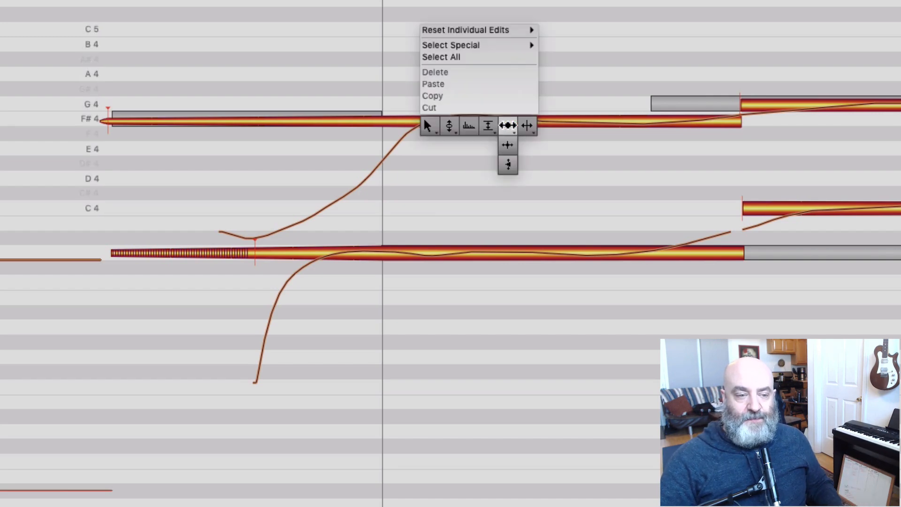
mouse_move(508, 163)
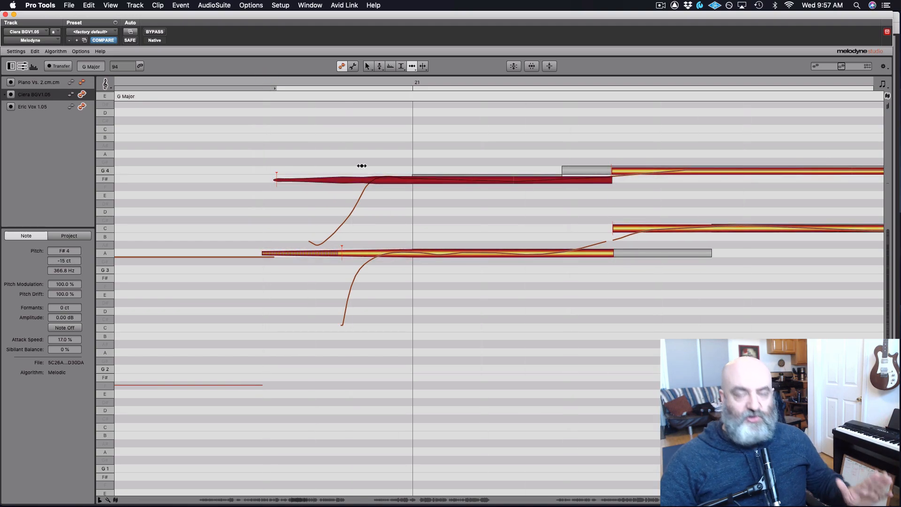
mouse_move(375, 192)
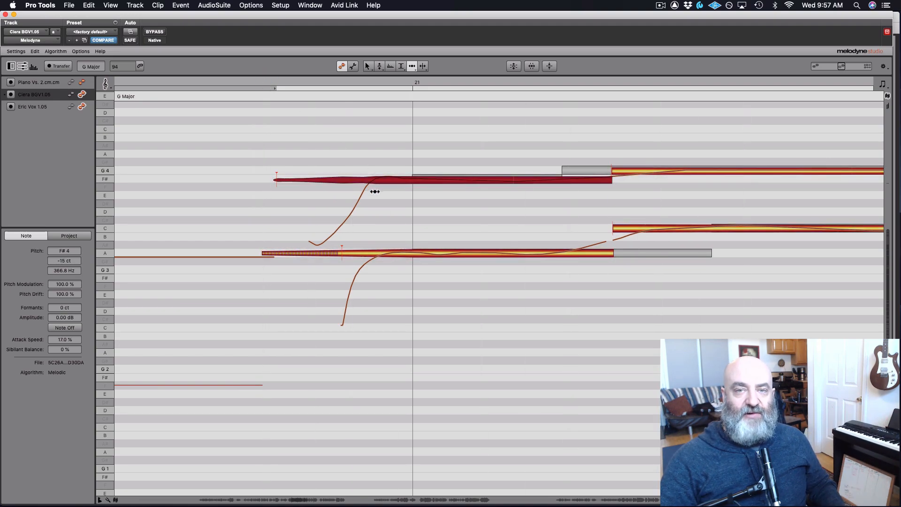